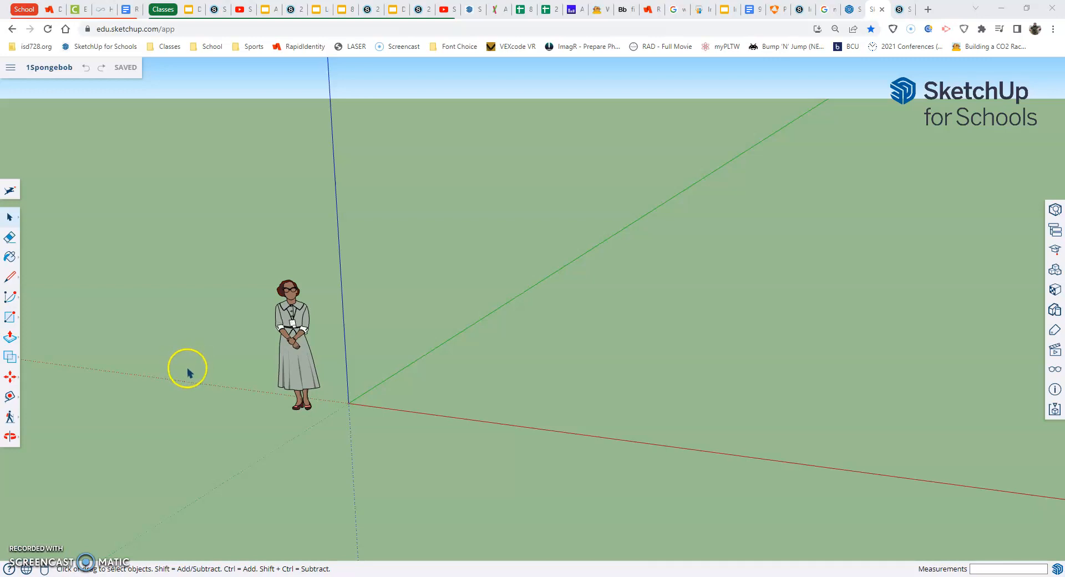
{"action": "mouse_move", "coordinate": [522, 361]}
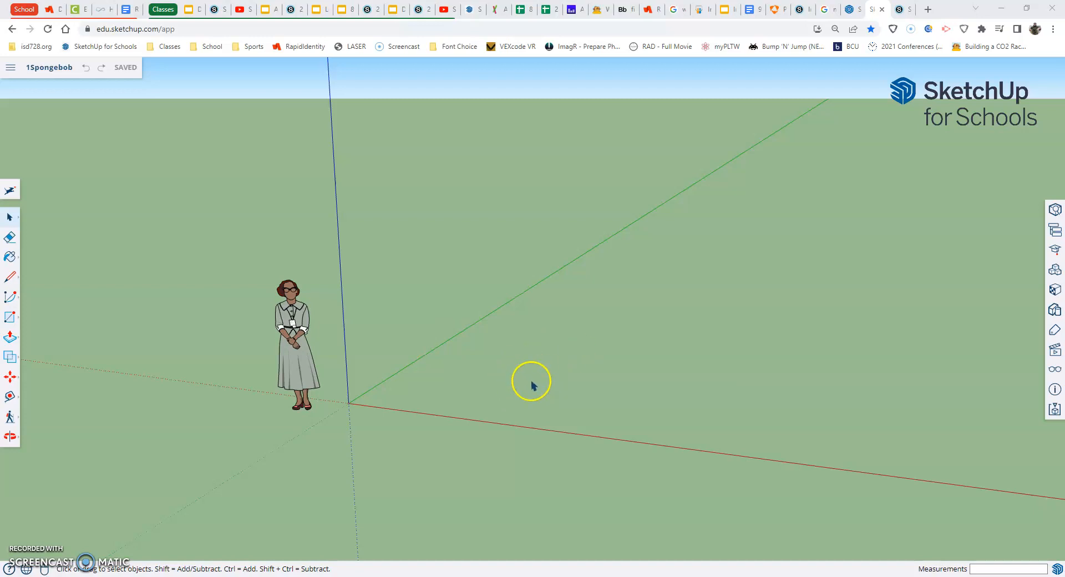
{"action": "mouse_move", "coordinate": [551, 382]}
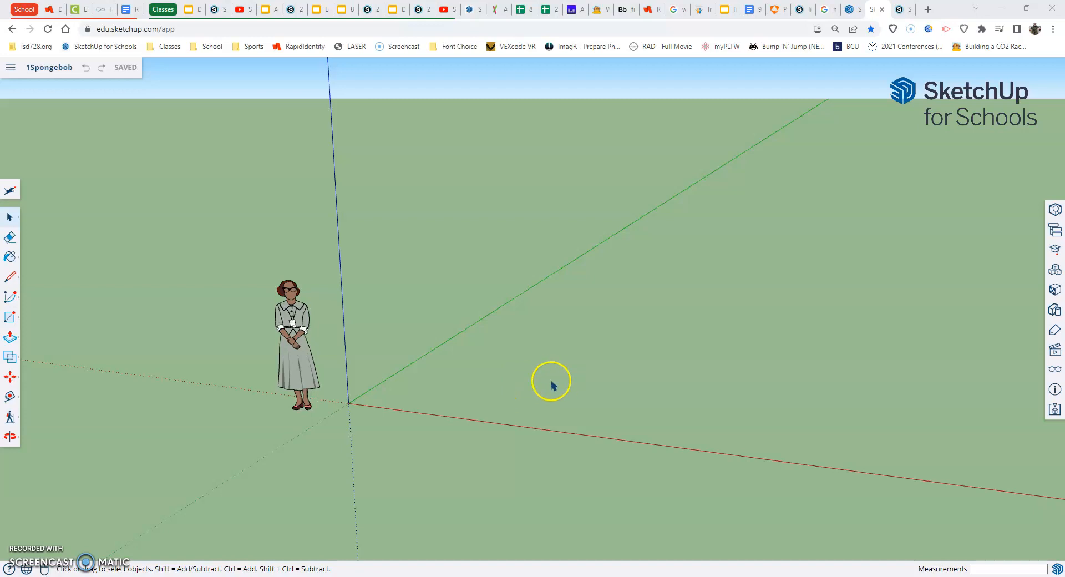
{"action": "mouse_move", "coordinate": [412, 345]}
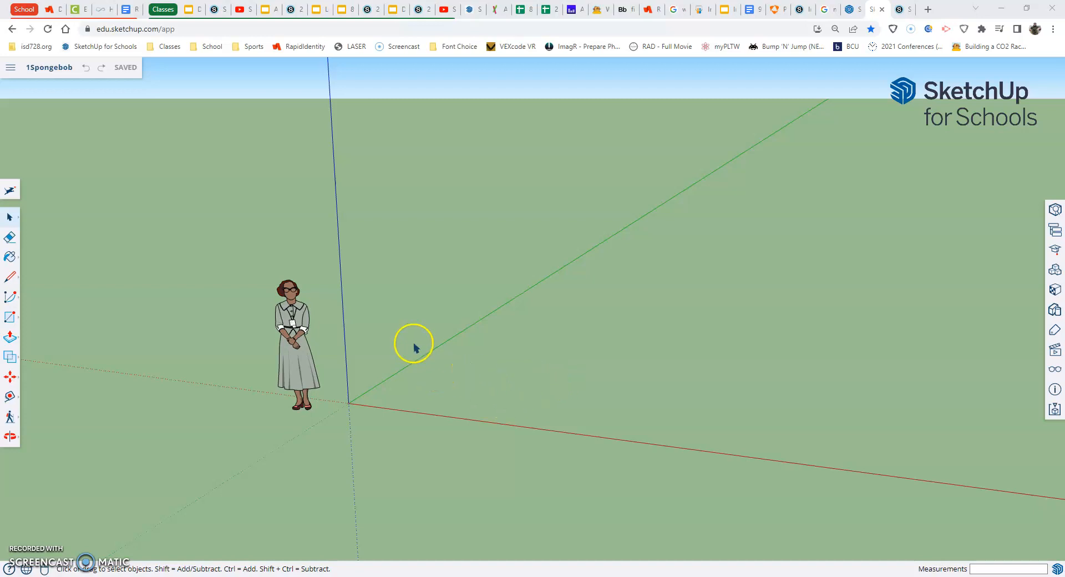
{"action": "mouse_move", "coordinate": [51, 81]}
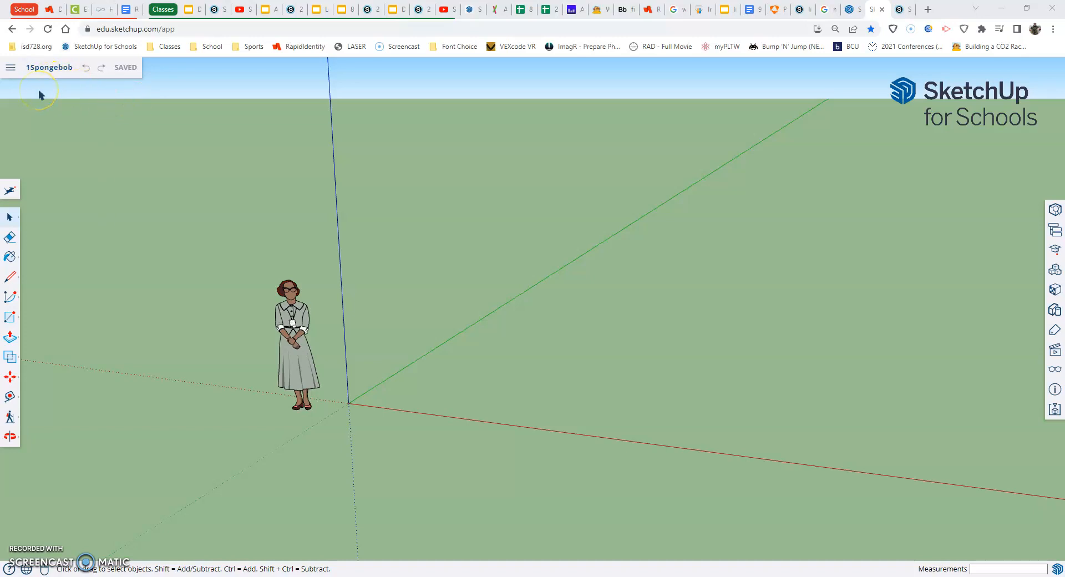
{"action": "mouse_move", "coordinate": [635, 167]}
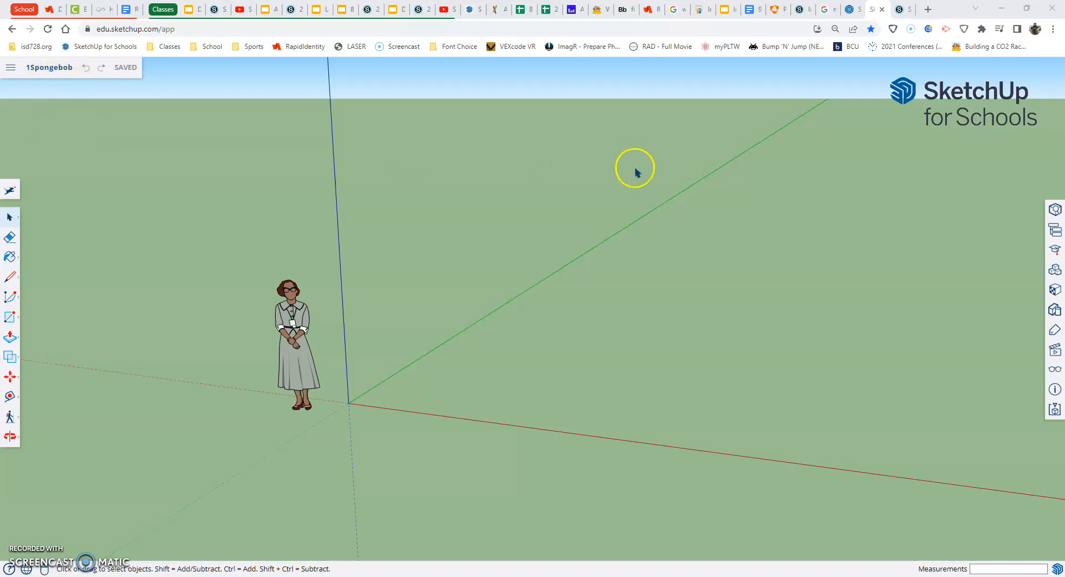
{"action": "mouse_move", "coordinate": [1054, 352]}
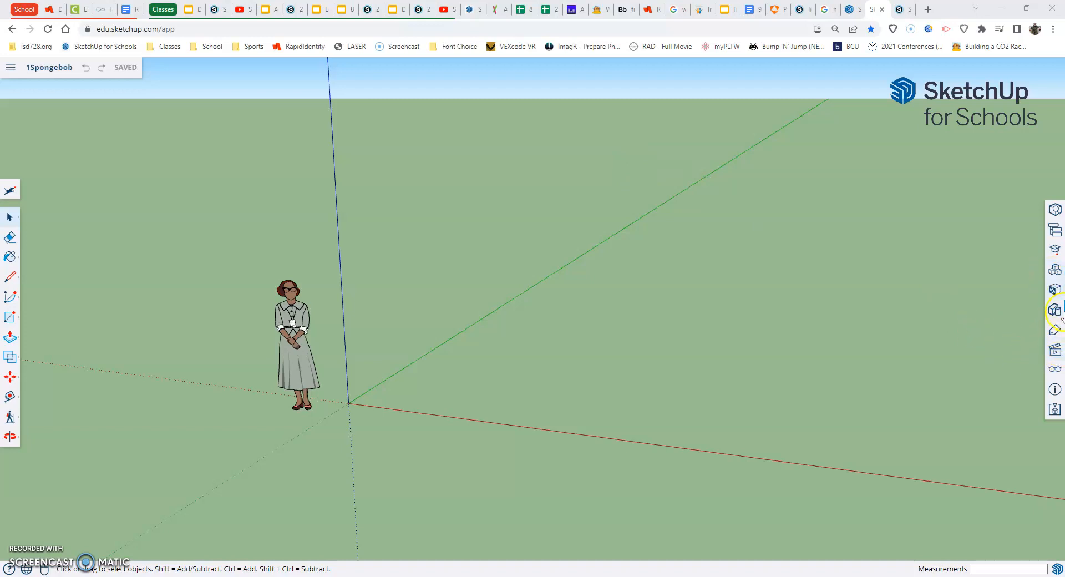
{"action": "mouse_move", "coordinate": [1054, 351]}
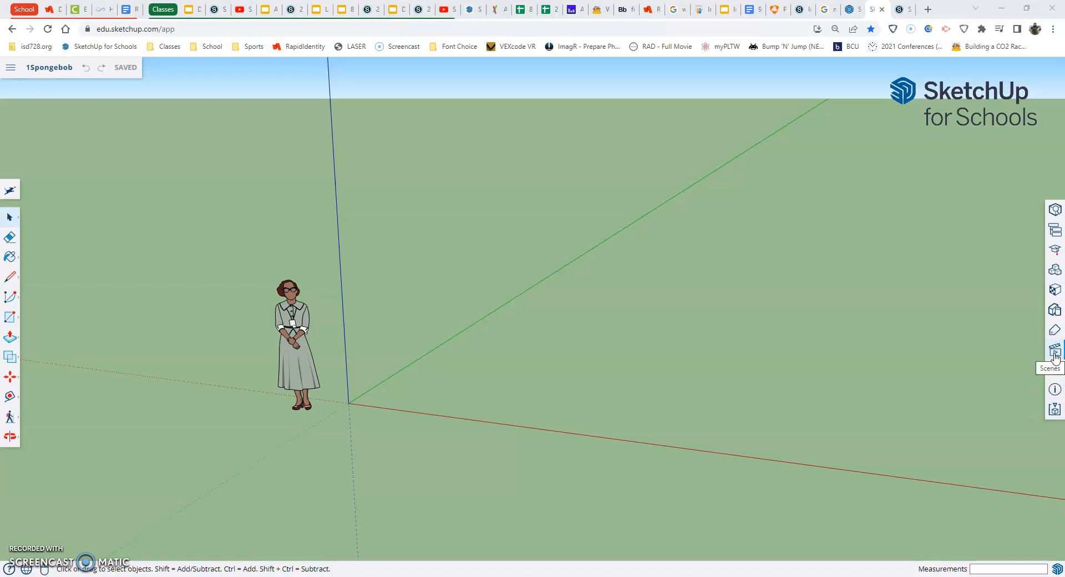
Show the Scenes panel with its standard view icons from the right toolbar
{"action": "left_click", "coordinate": [1055, 350]}
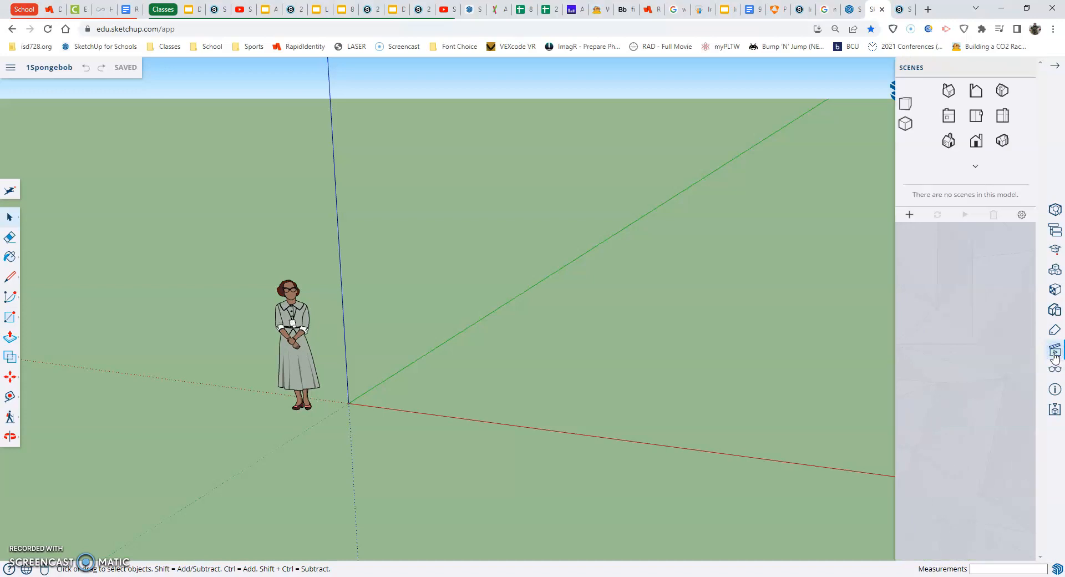
{"action": "mouse_move", "coordinate": [912, 174]}
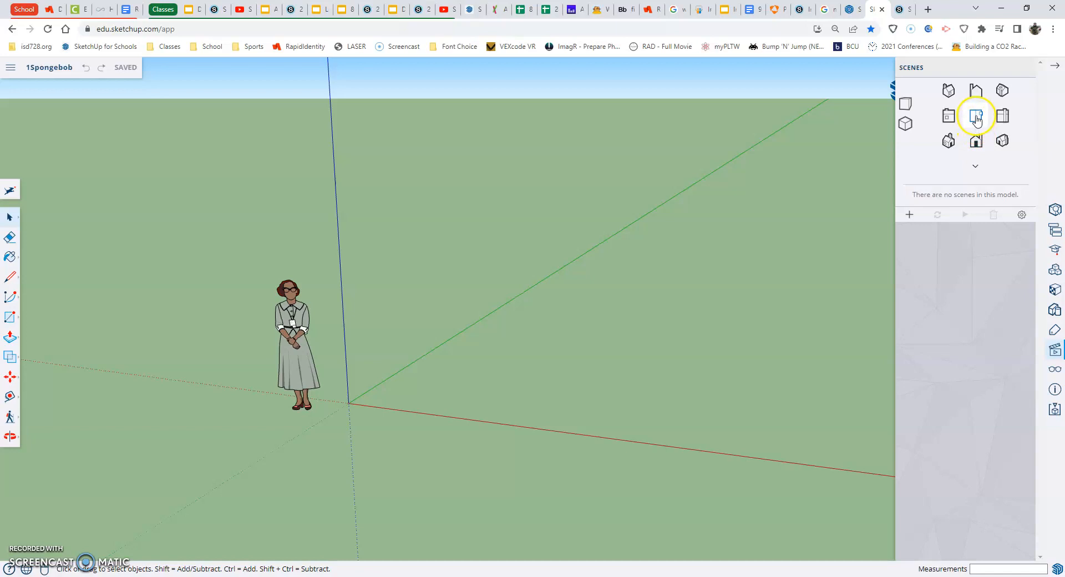
{"action": "mouse_move", "coordinate": [978, 117]}
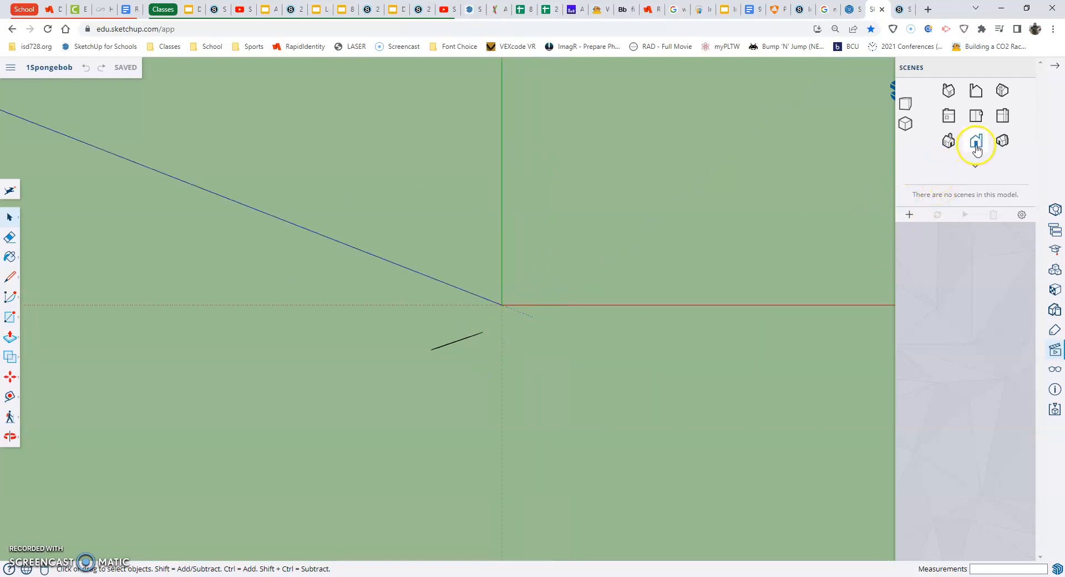
Switch to the Front standard view and select the standing figure
{"action": "left_click", "coordinate": [976, 141]}
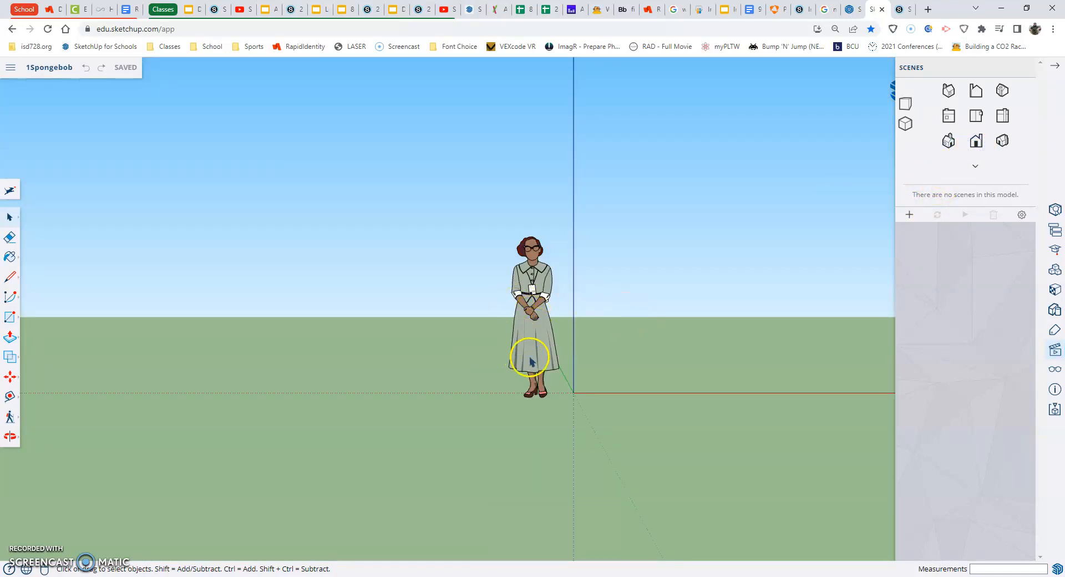
{"action": "mouse_move", "coordinate": [547, 326]}
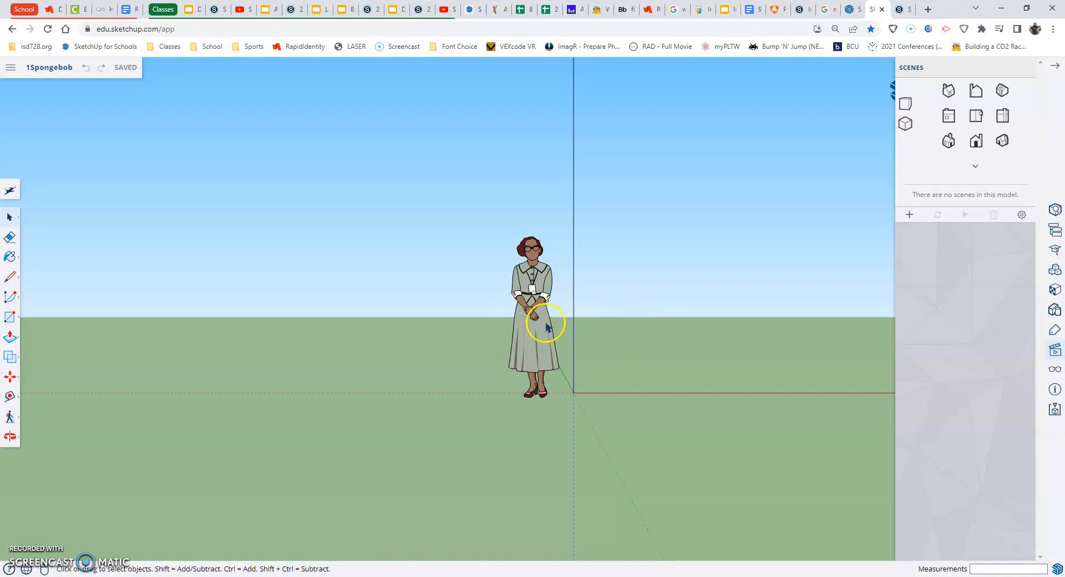
{"action": "left_click", "coordinate": [537, 326]}
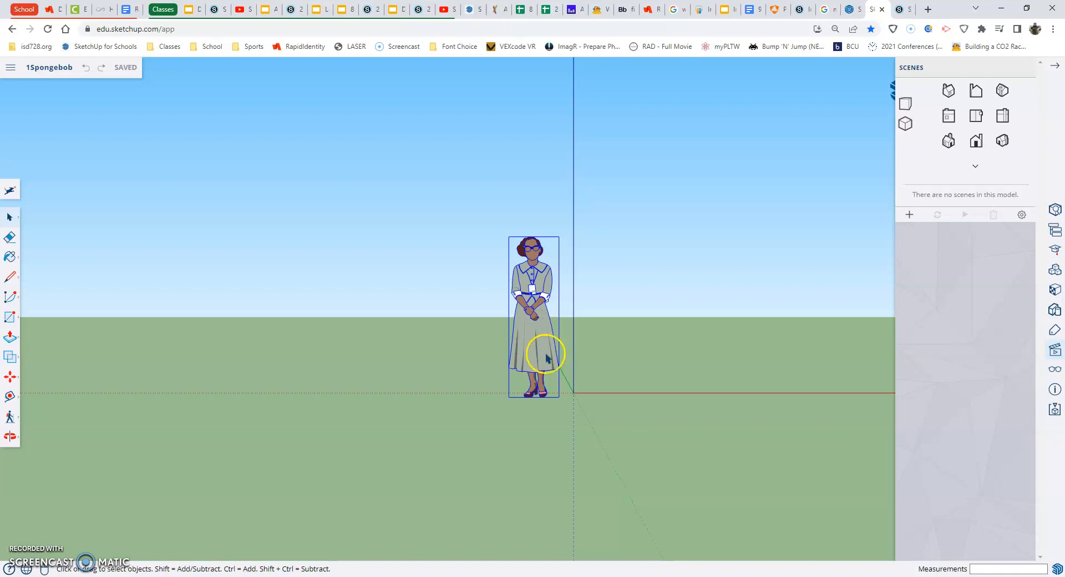
{"action": "mouse_move", "coordinate": [794, 303]}
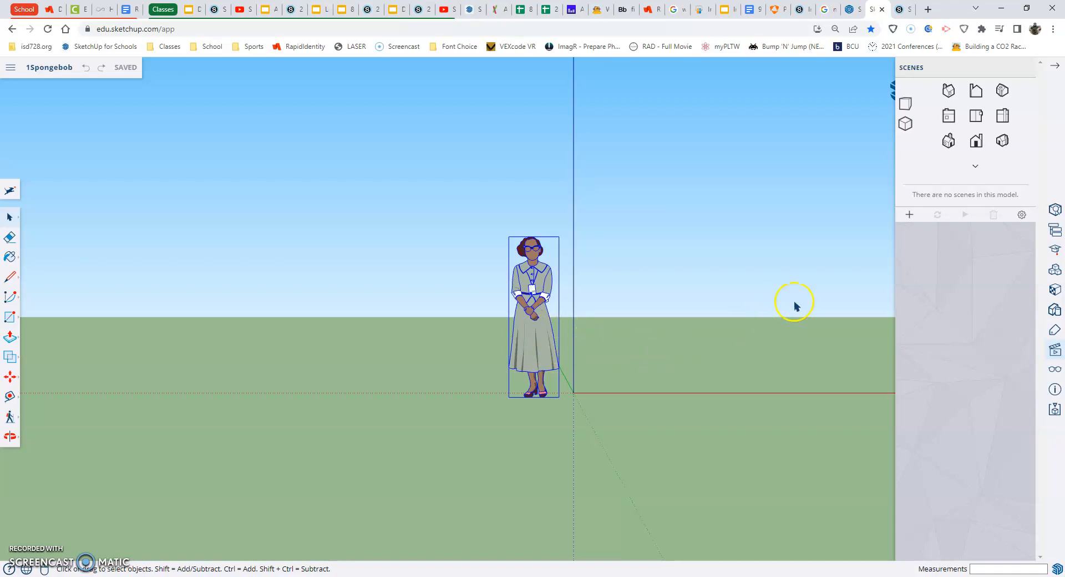
{"action": "mouse_move", "coordinate": [704, 264]}
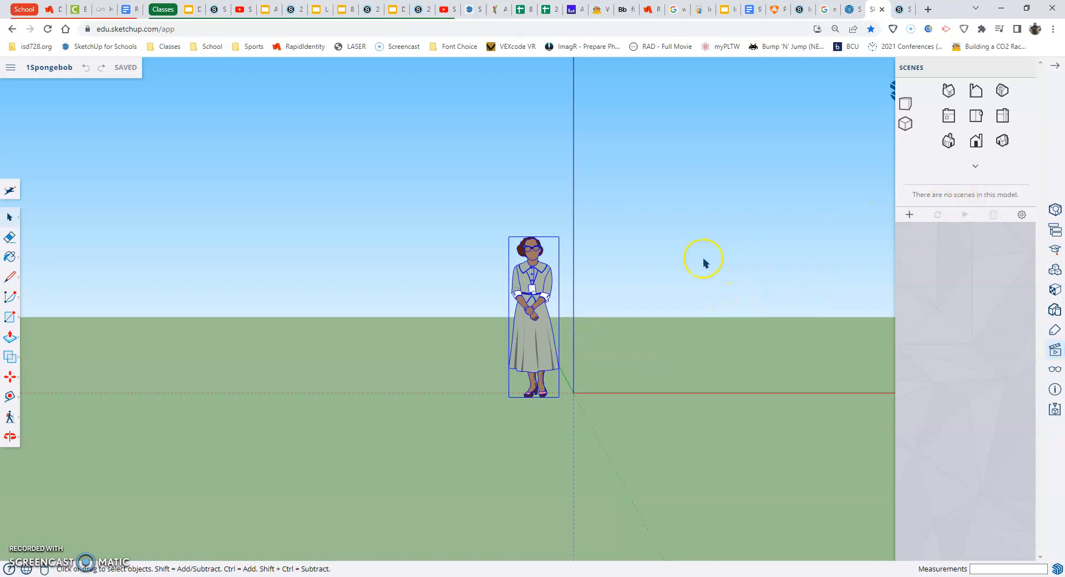
{"action": "mouse_move", "coordinate": [540, 327]}
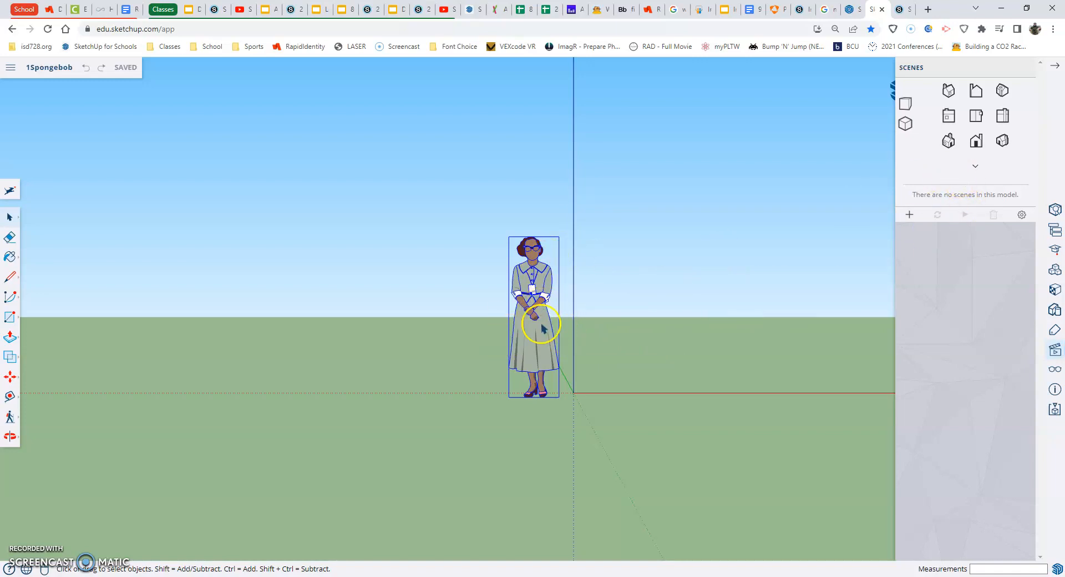
{"action": "mouse_move", "coordinate": [718, 288]}
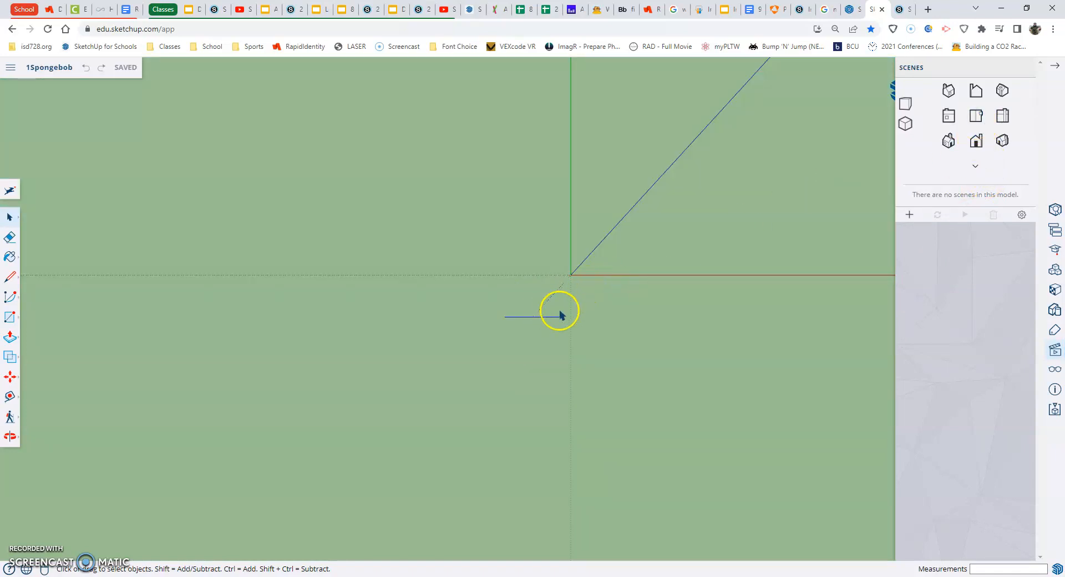
{"action": "mouse_move", "coordinate": [743, 278]}
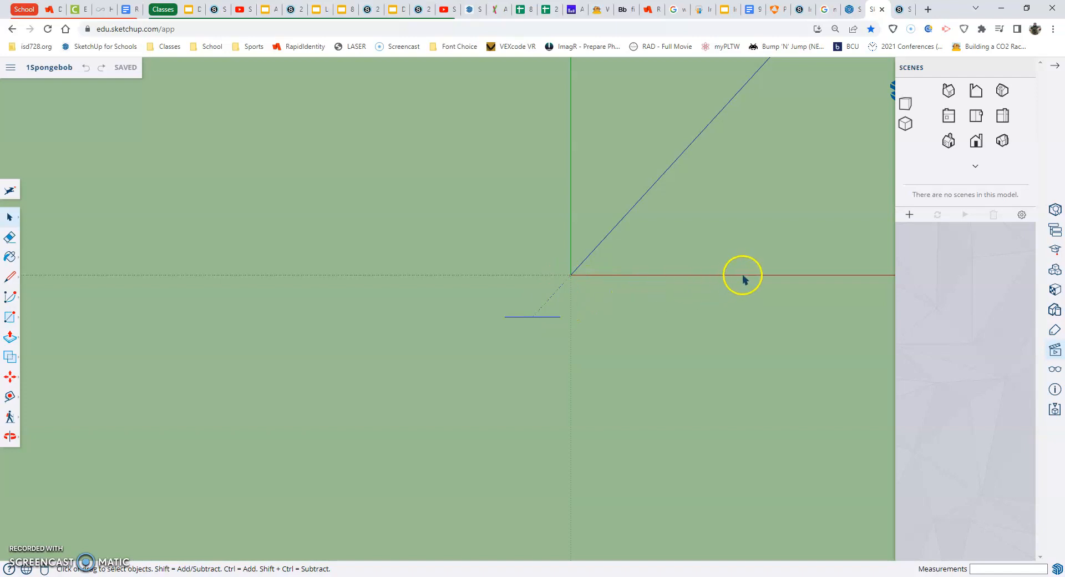
{"action": "mouse_move", "coordinate": [703, 244]}
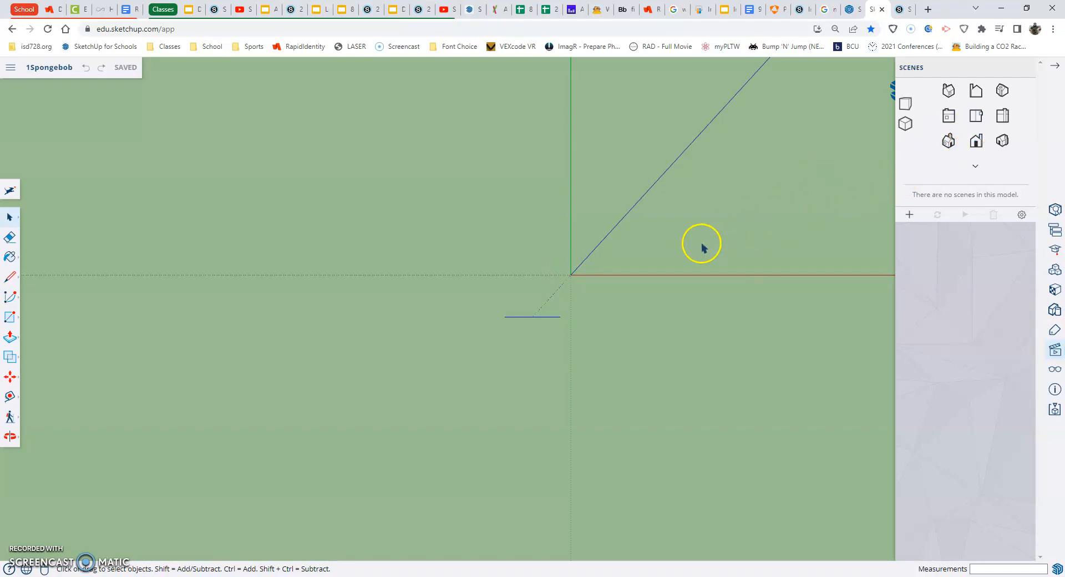
{"action": "mouse_move", "coordinate": [721, 108]}
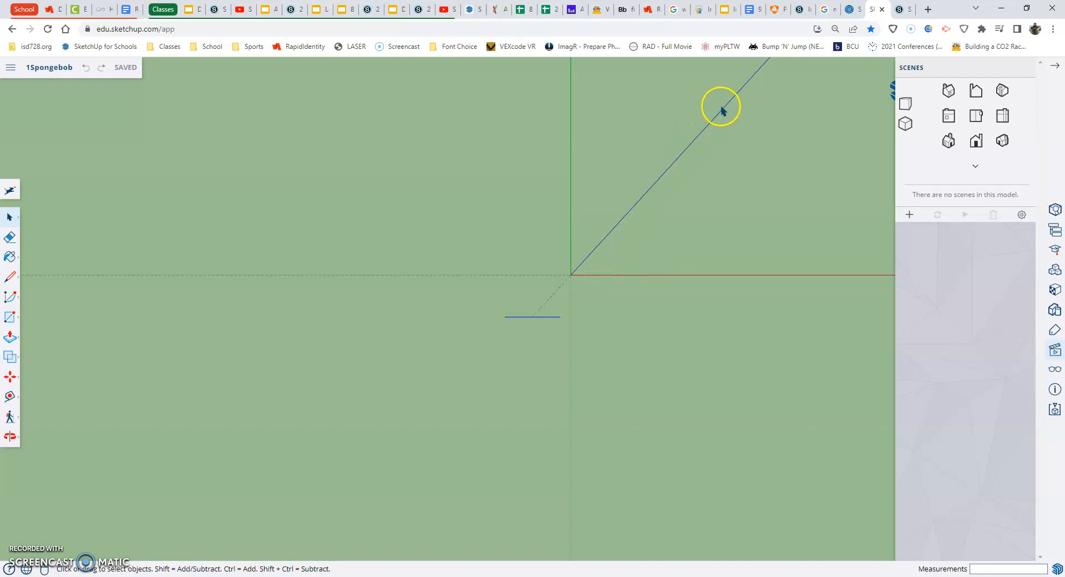
{"action": "mouse_move", "coordinate": [818, 151]}
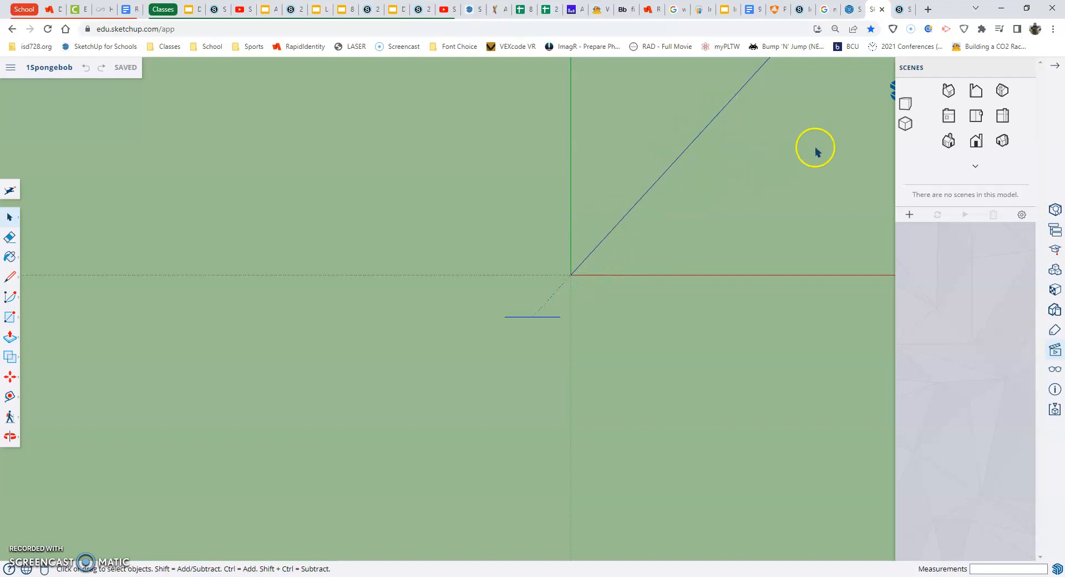
{"action": "mouse_move", "coordinate": [905, 125]}
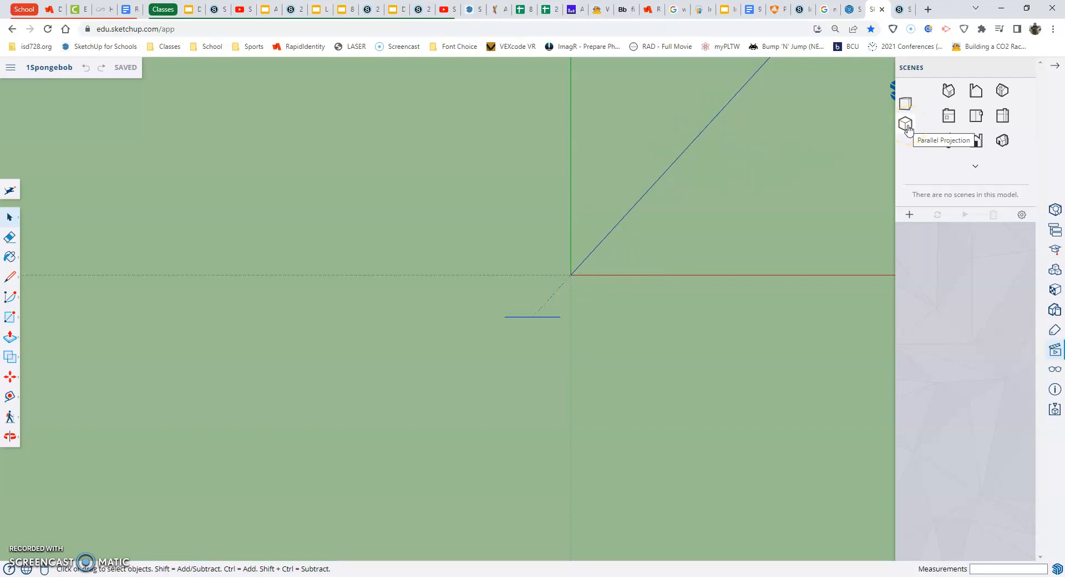
Set the camera to Parallel Projection so the top view shows the axes flat
{"action": "left_click", "coordinate": [905, 123]}
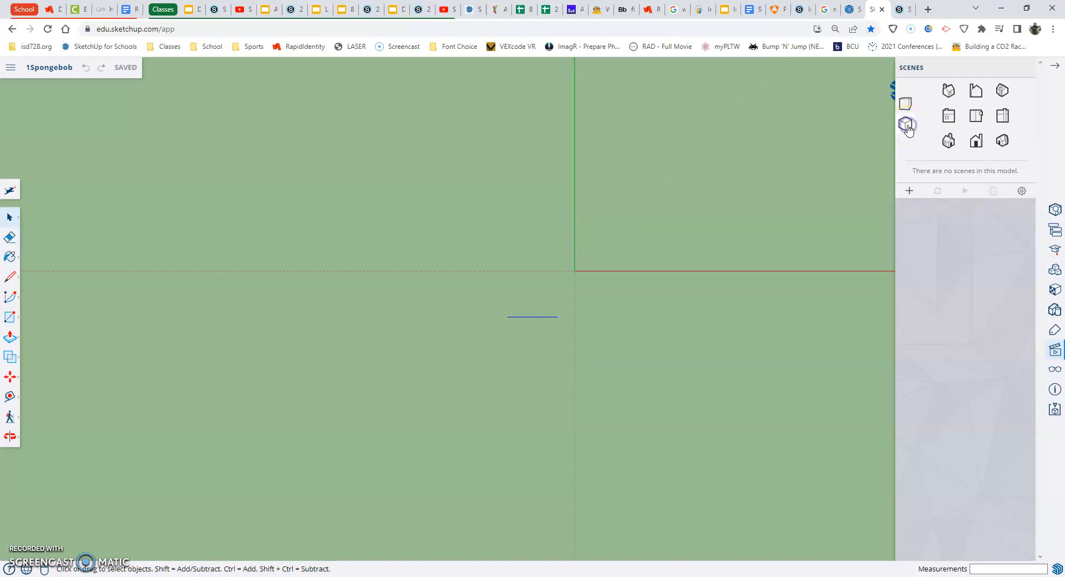
{"action": "mouse_move", "coordinate": [819, 216]}
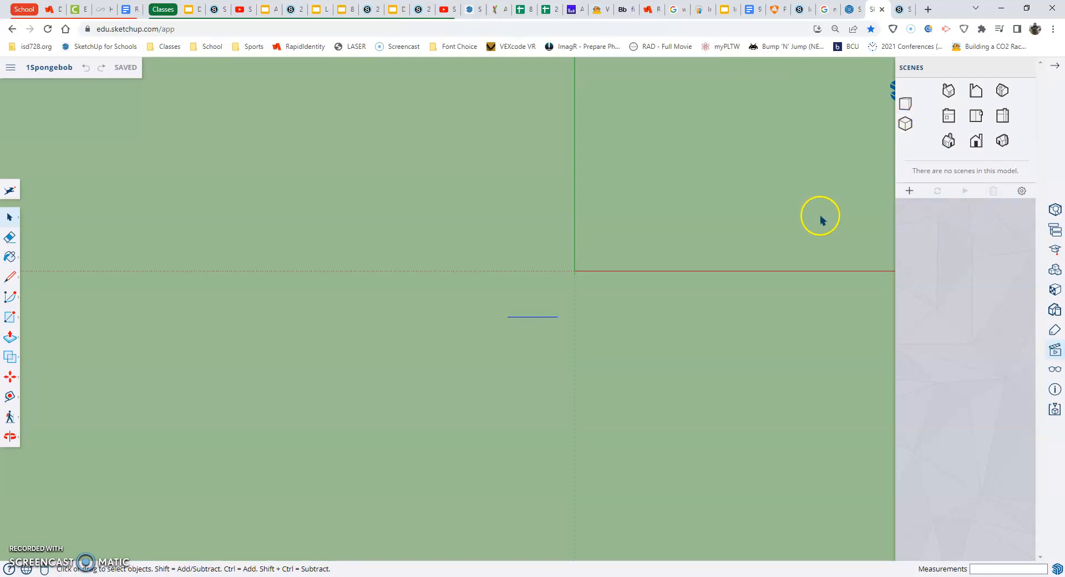
{"action": "mouse_move", "coordinate": [905, 103]}
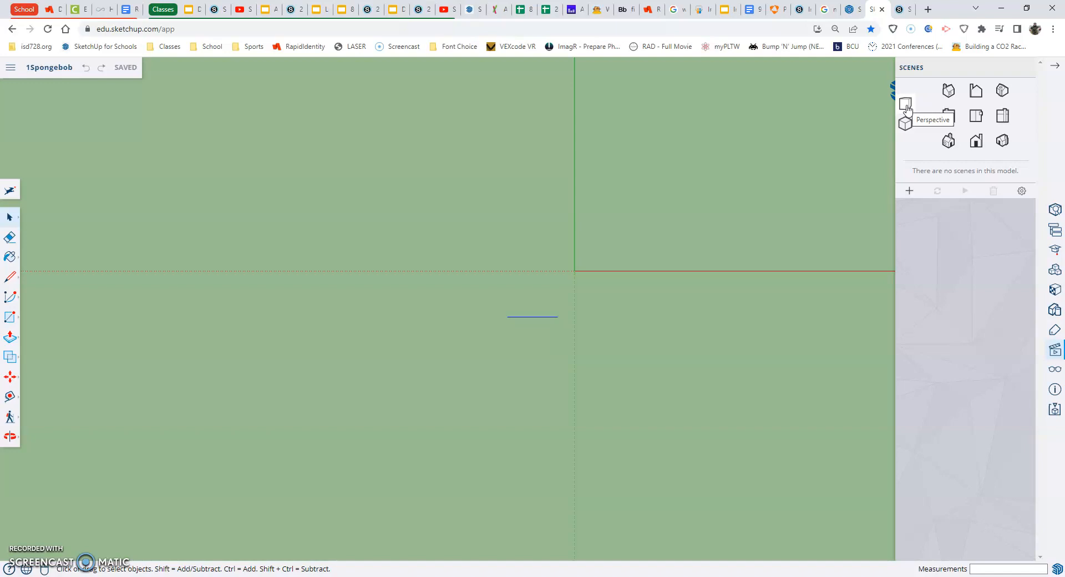
{"action": "mouse_move", "coordinate": [409, 230]}
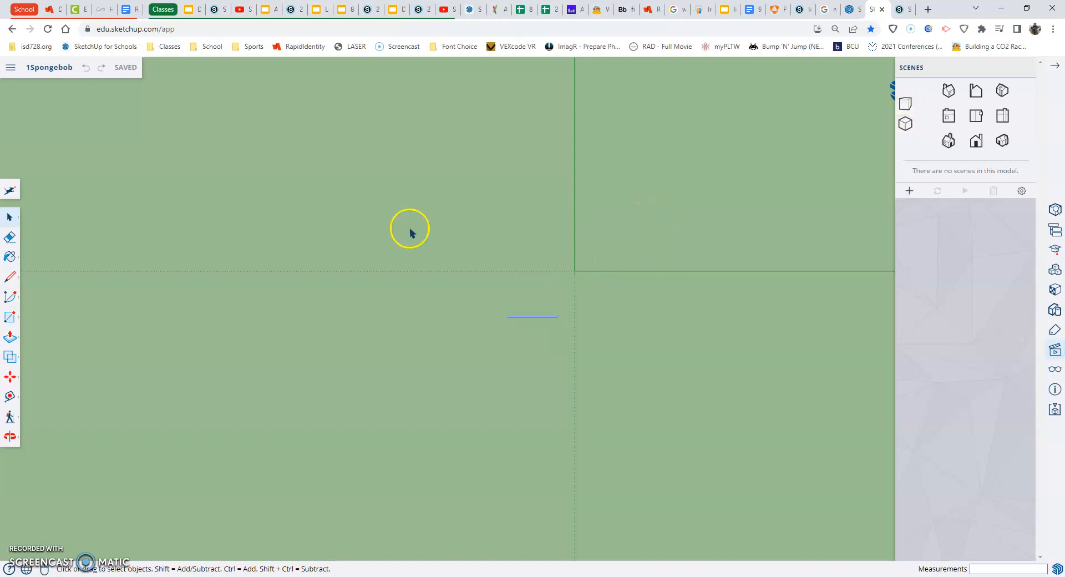
{"action": "mouse_move", "coordinate": [572, 170]}
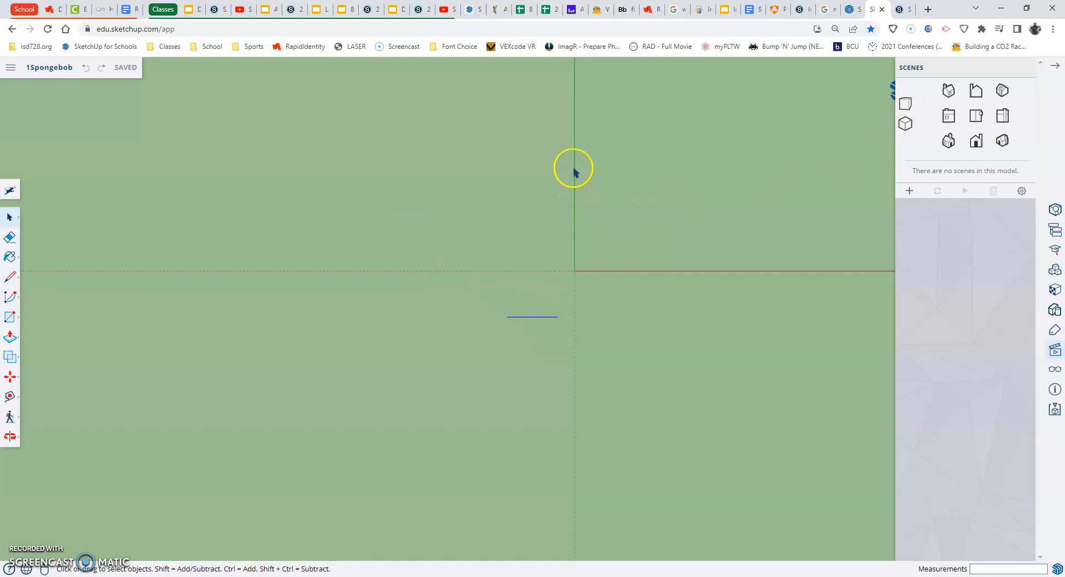
{"action": "mouse_move", "coordinate": [486, 274]}
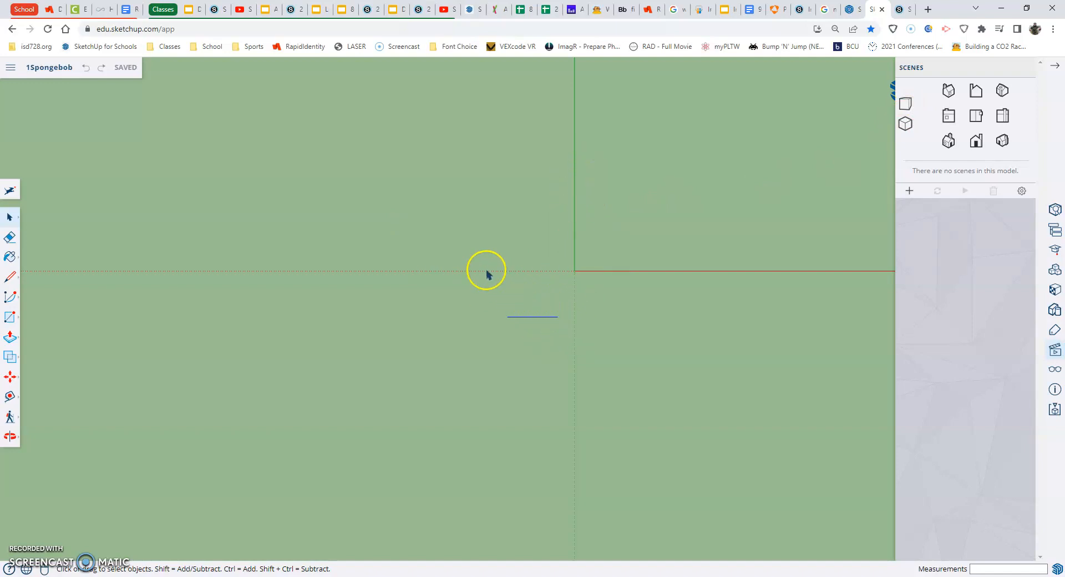
{"action": "mouse_move", "coordinate": [598, 284]}
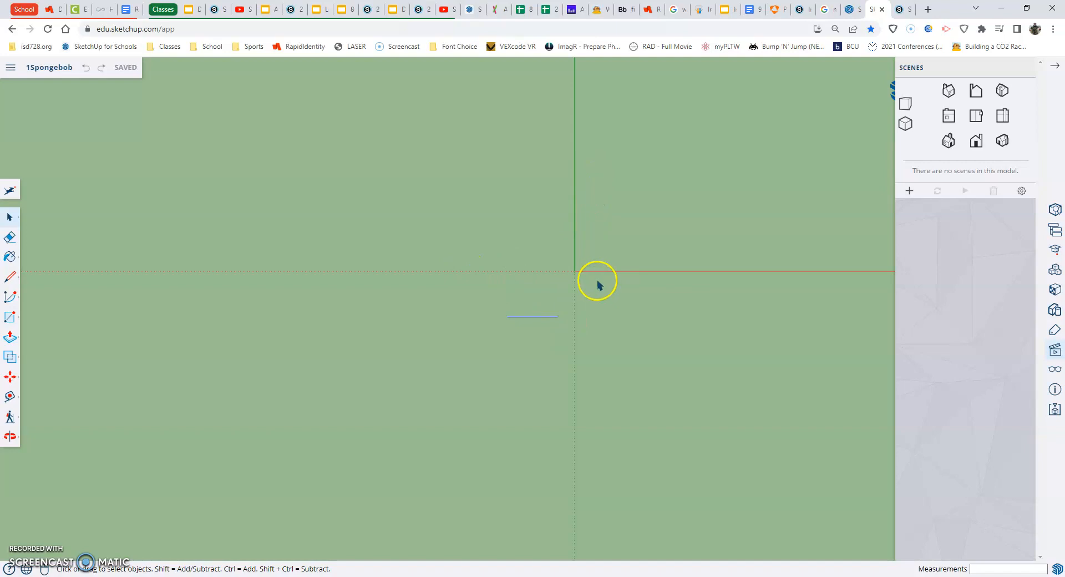
{"action": "mouse_move", "coordinate": [790, 238]}
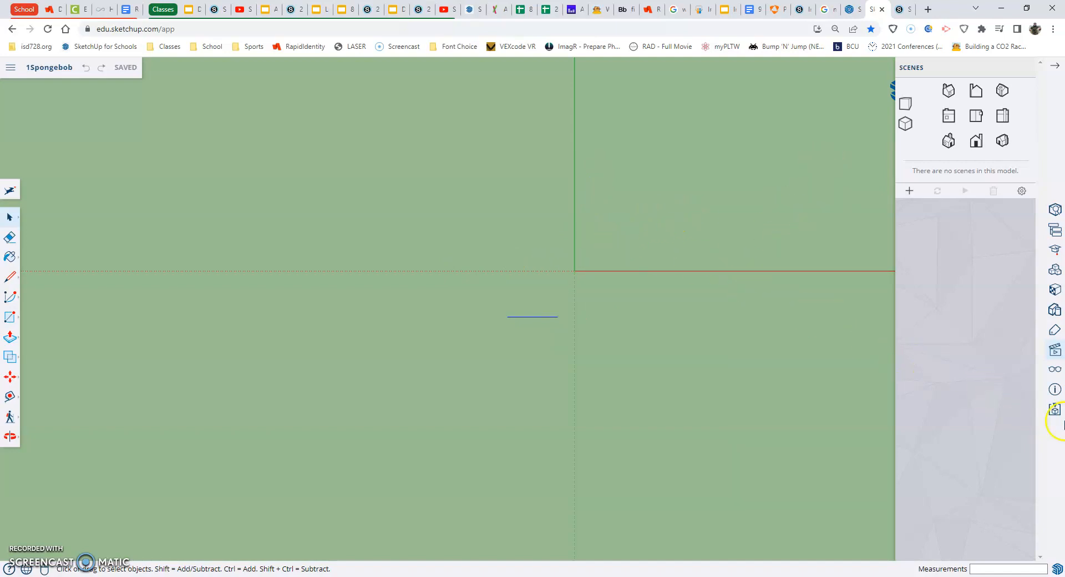
{"action": "mouse_move", "coordinate": [1054, 390]}
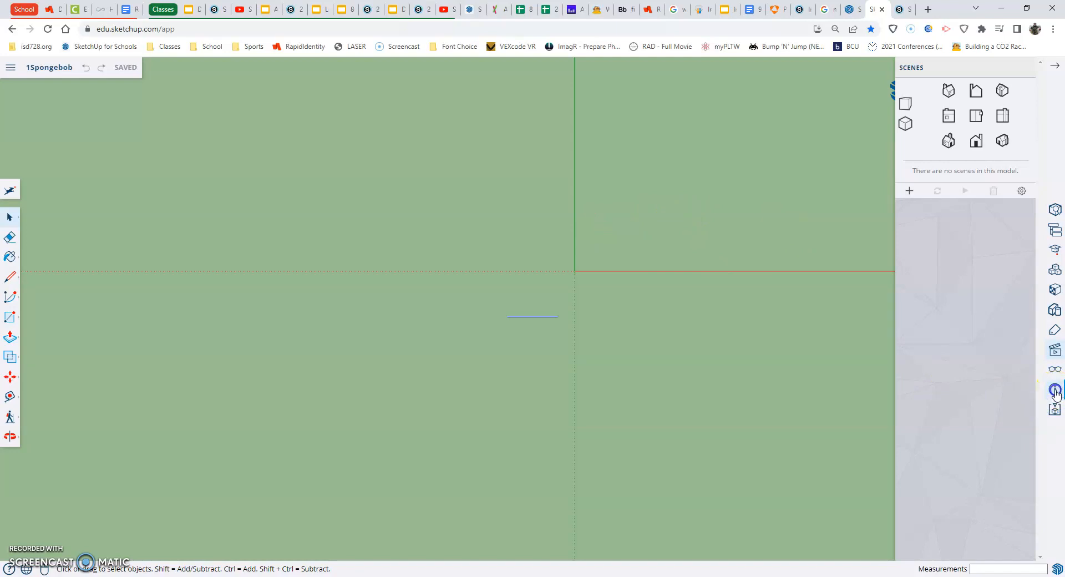
Show Model Info with length units in 0.0mm format at precision 0
{"action": "left_click", "coordinate": [1055, 388]}
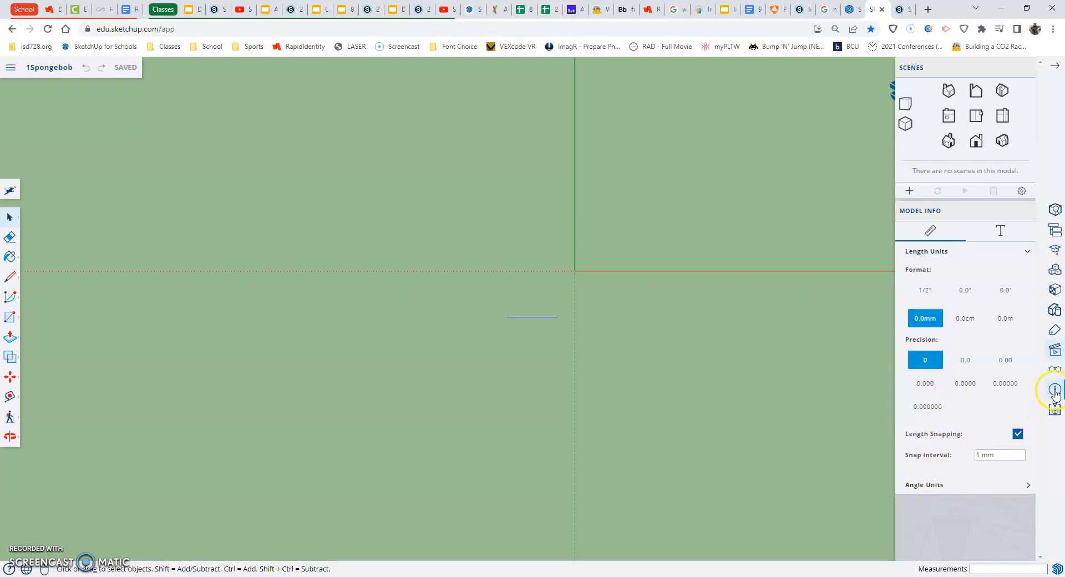
{"action": "mouse_move", "coordinate": [1025, 270]}
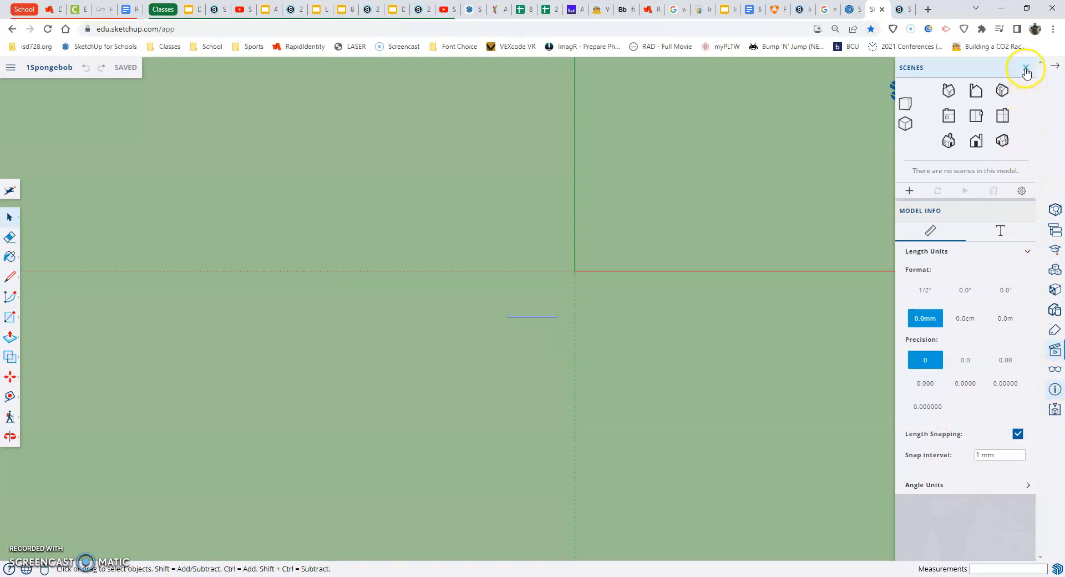
Close the Scenes and Model Info panels to clear the drawing area
{"action": "left_click", "coordinate": [1023, 69]}
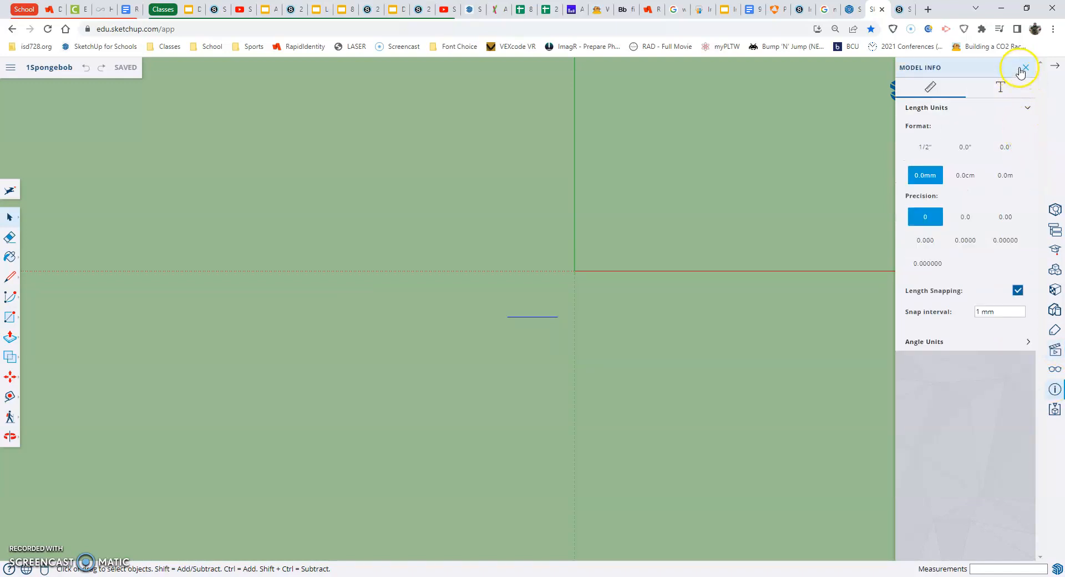
{"action": "left_click", "coordinate": [1024, 67]}
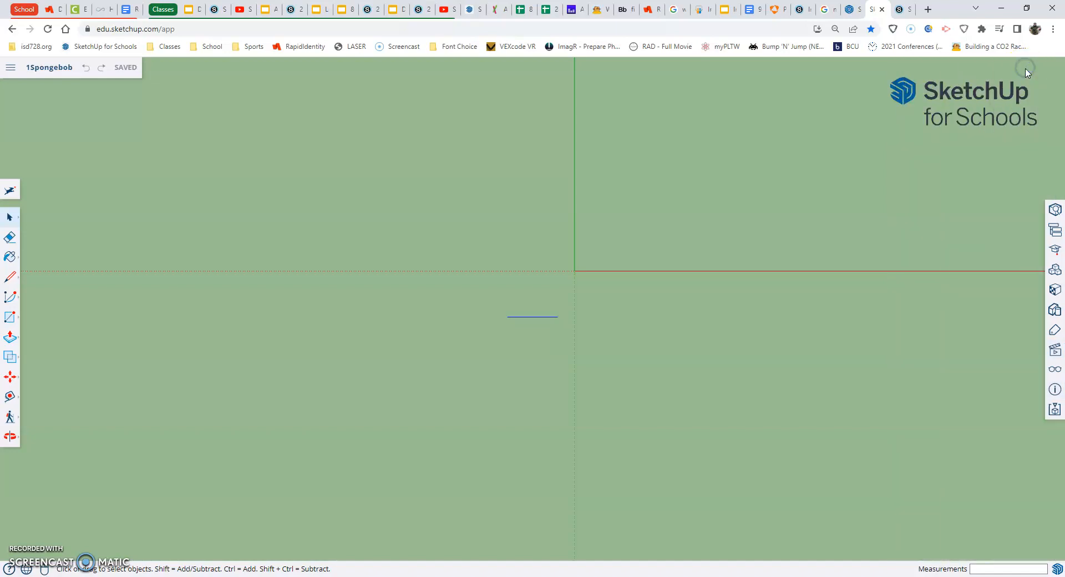
{"action": "mouse_move", "coordinate": [773, 281]}
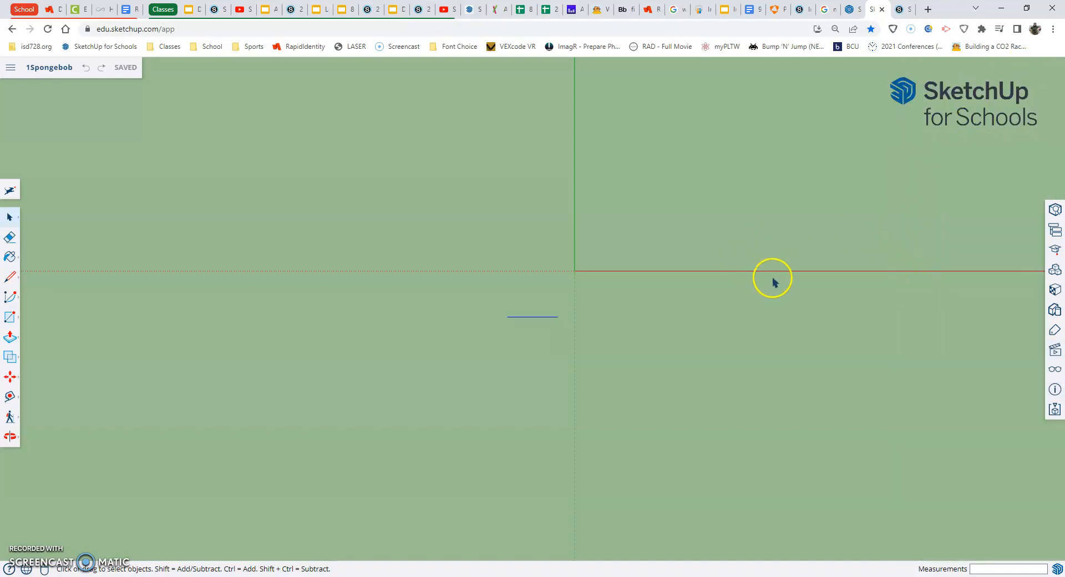
{"action": "mouse_move", "coordinate": [798, 291]}
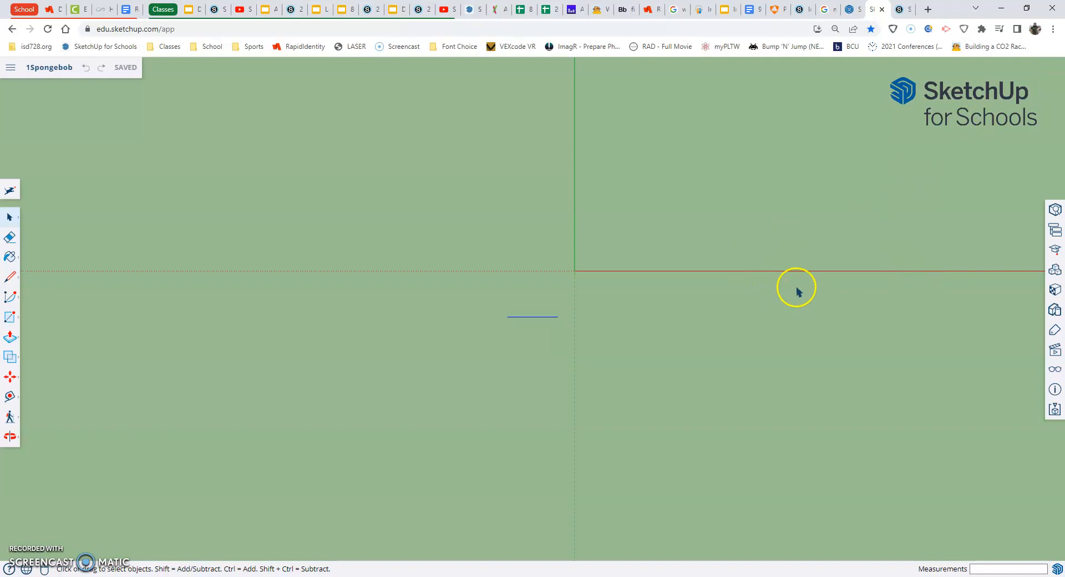
{"action": "mouse_move", "coordinate": [772, 292]}
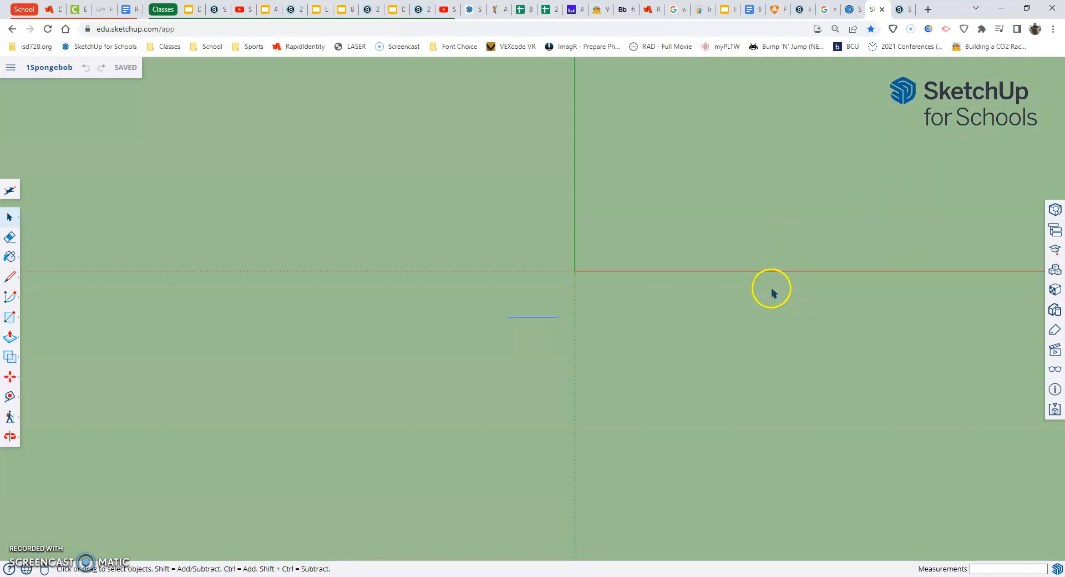
{"action": "mouse_move", "coordinate": [490, 361]}
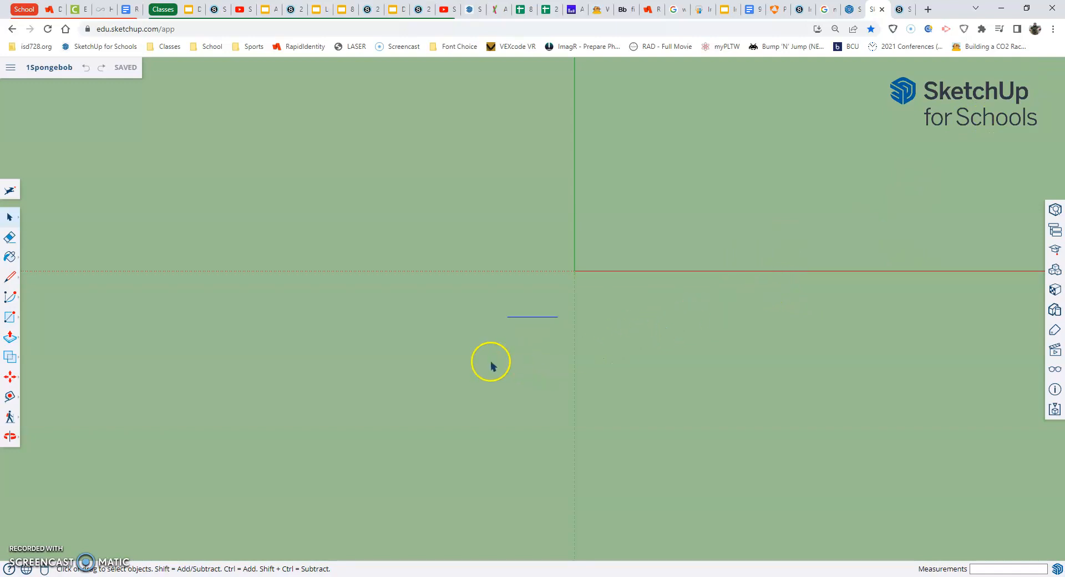